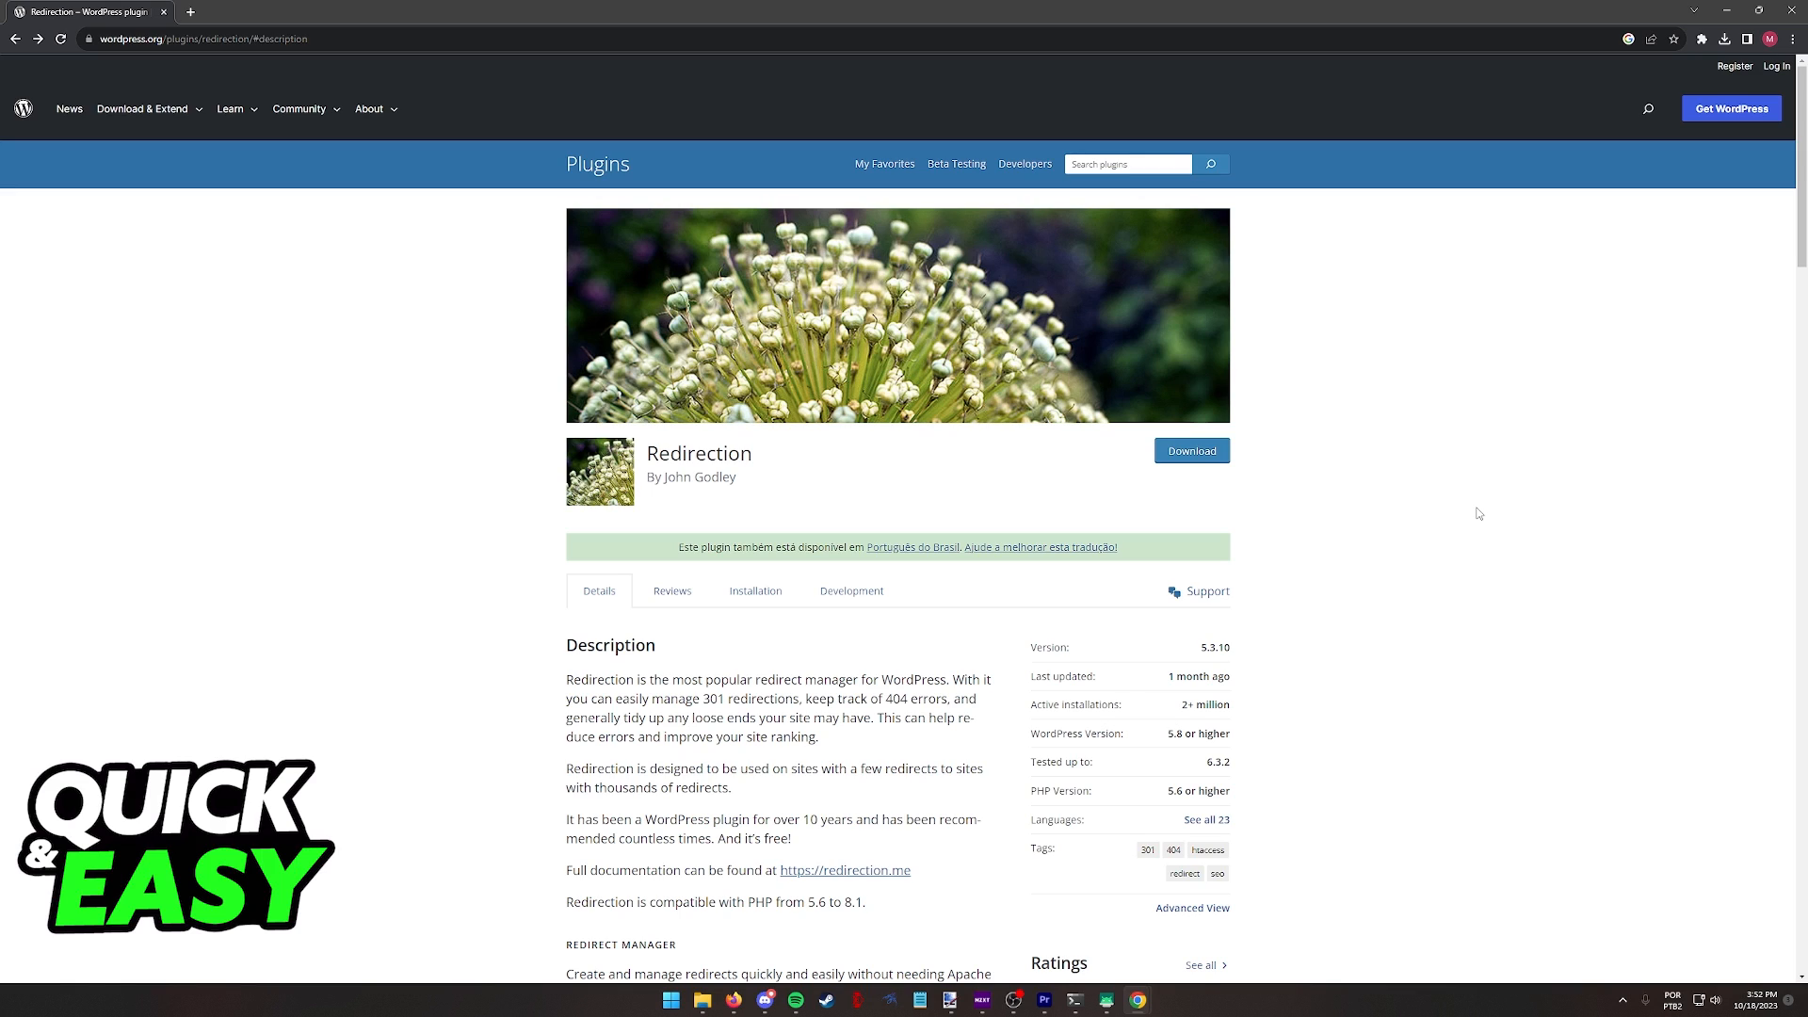
mouse_move(134, 142)
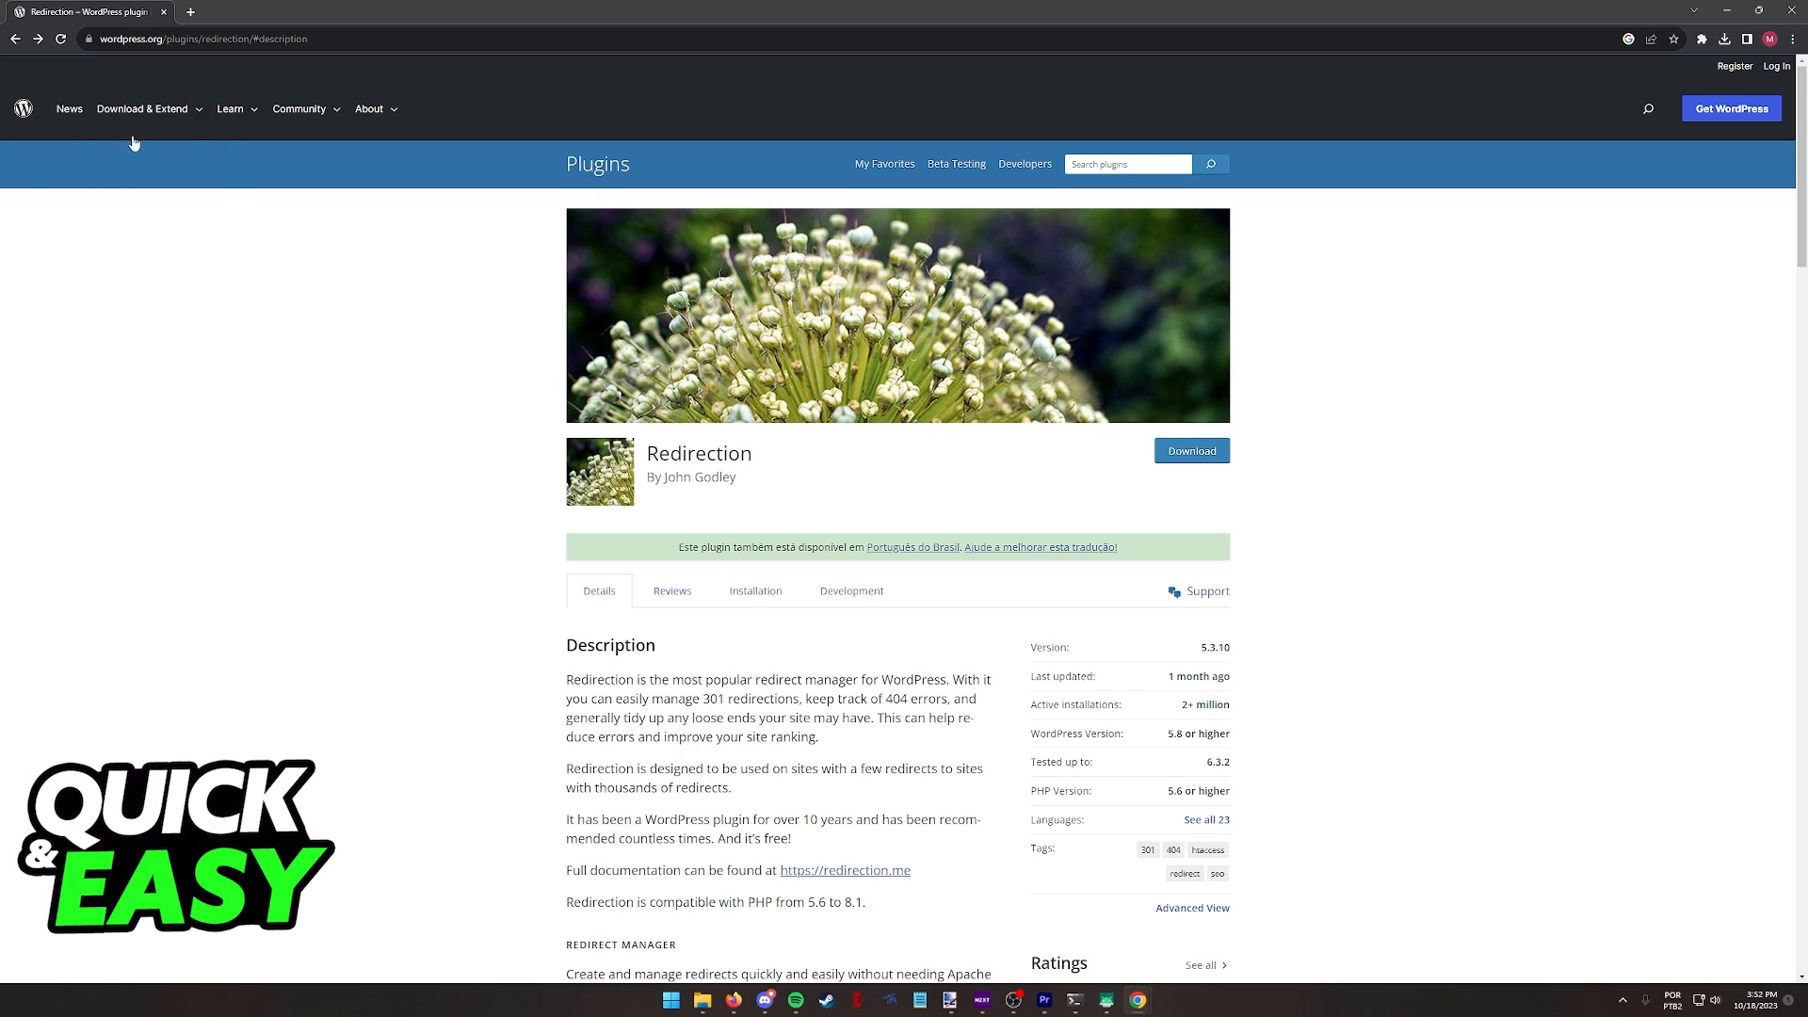
mouse_move(828, 626)
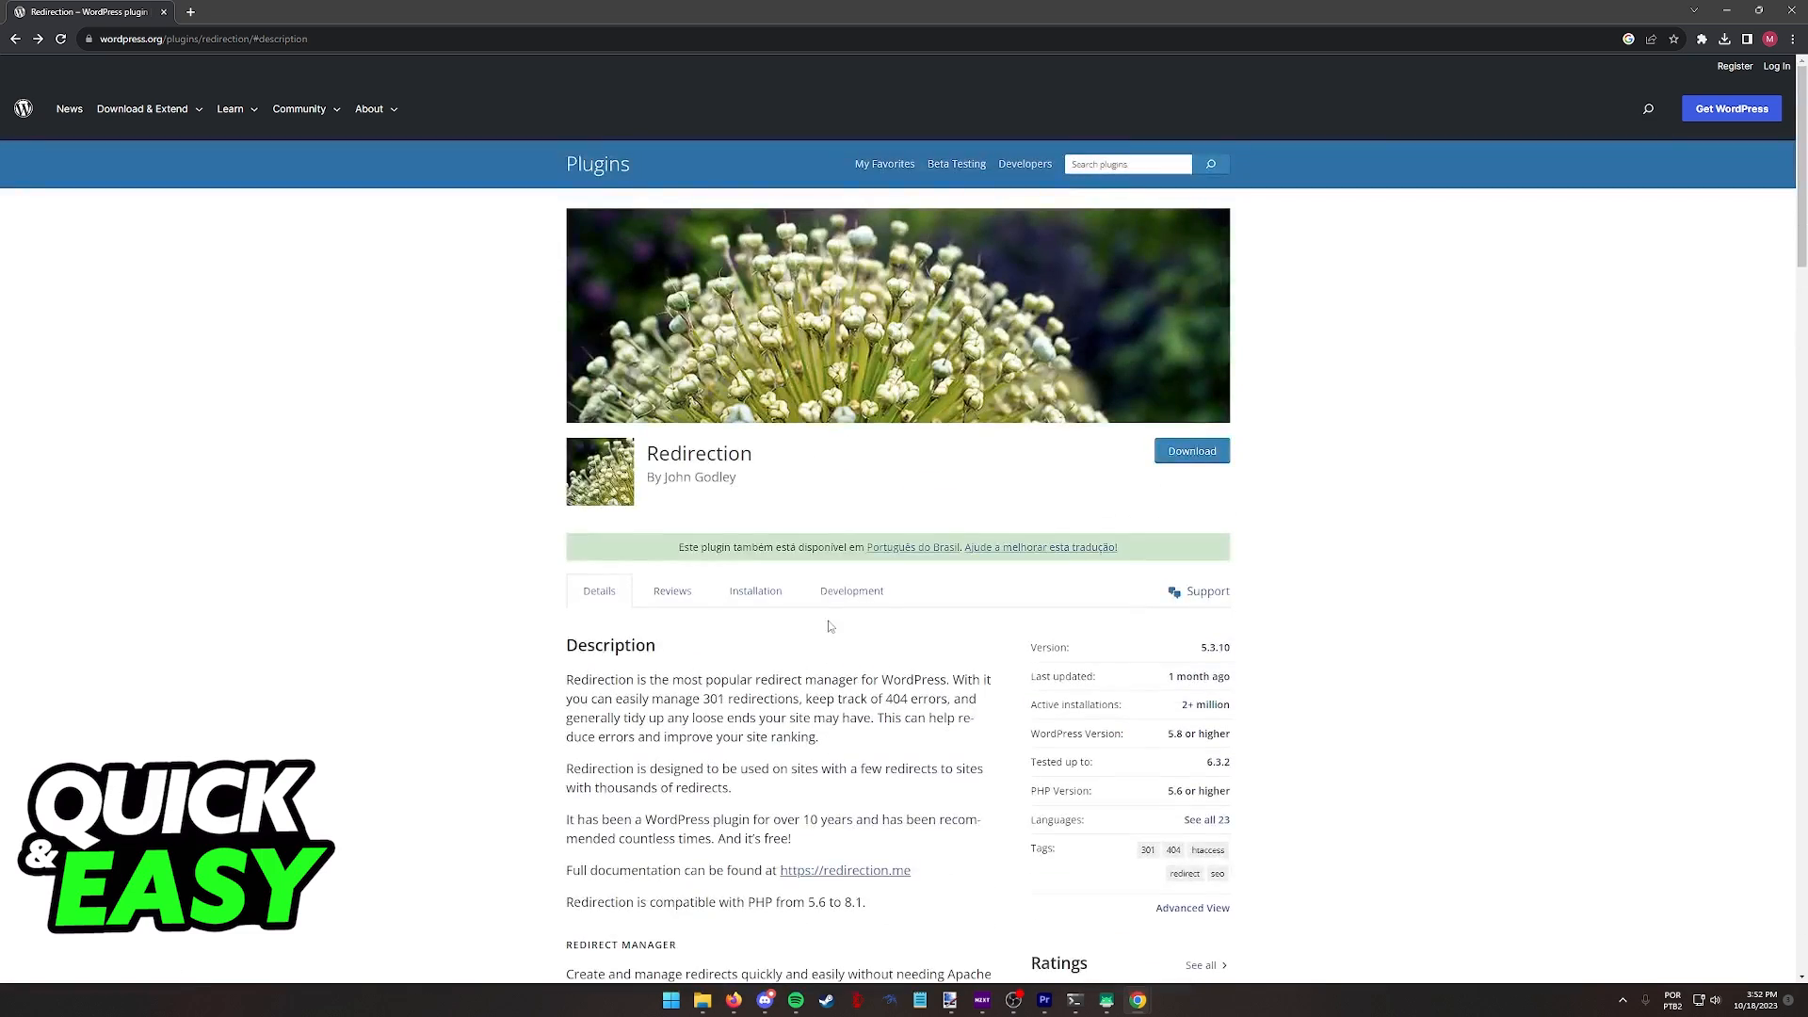
mouse_move(535, 294)
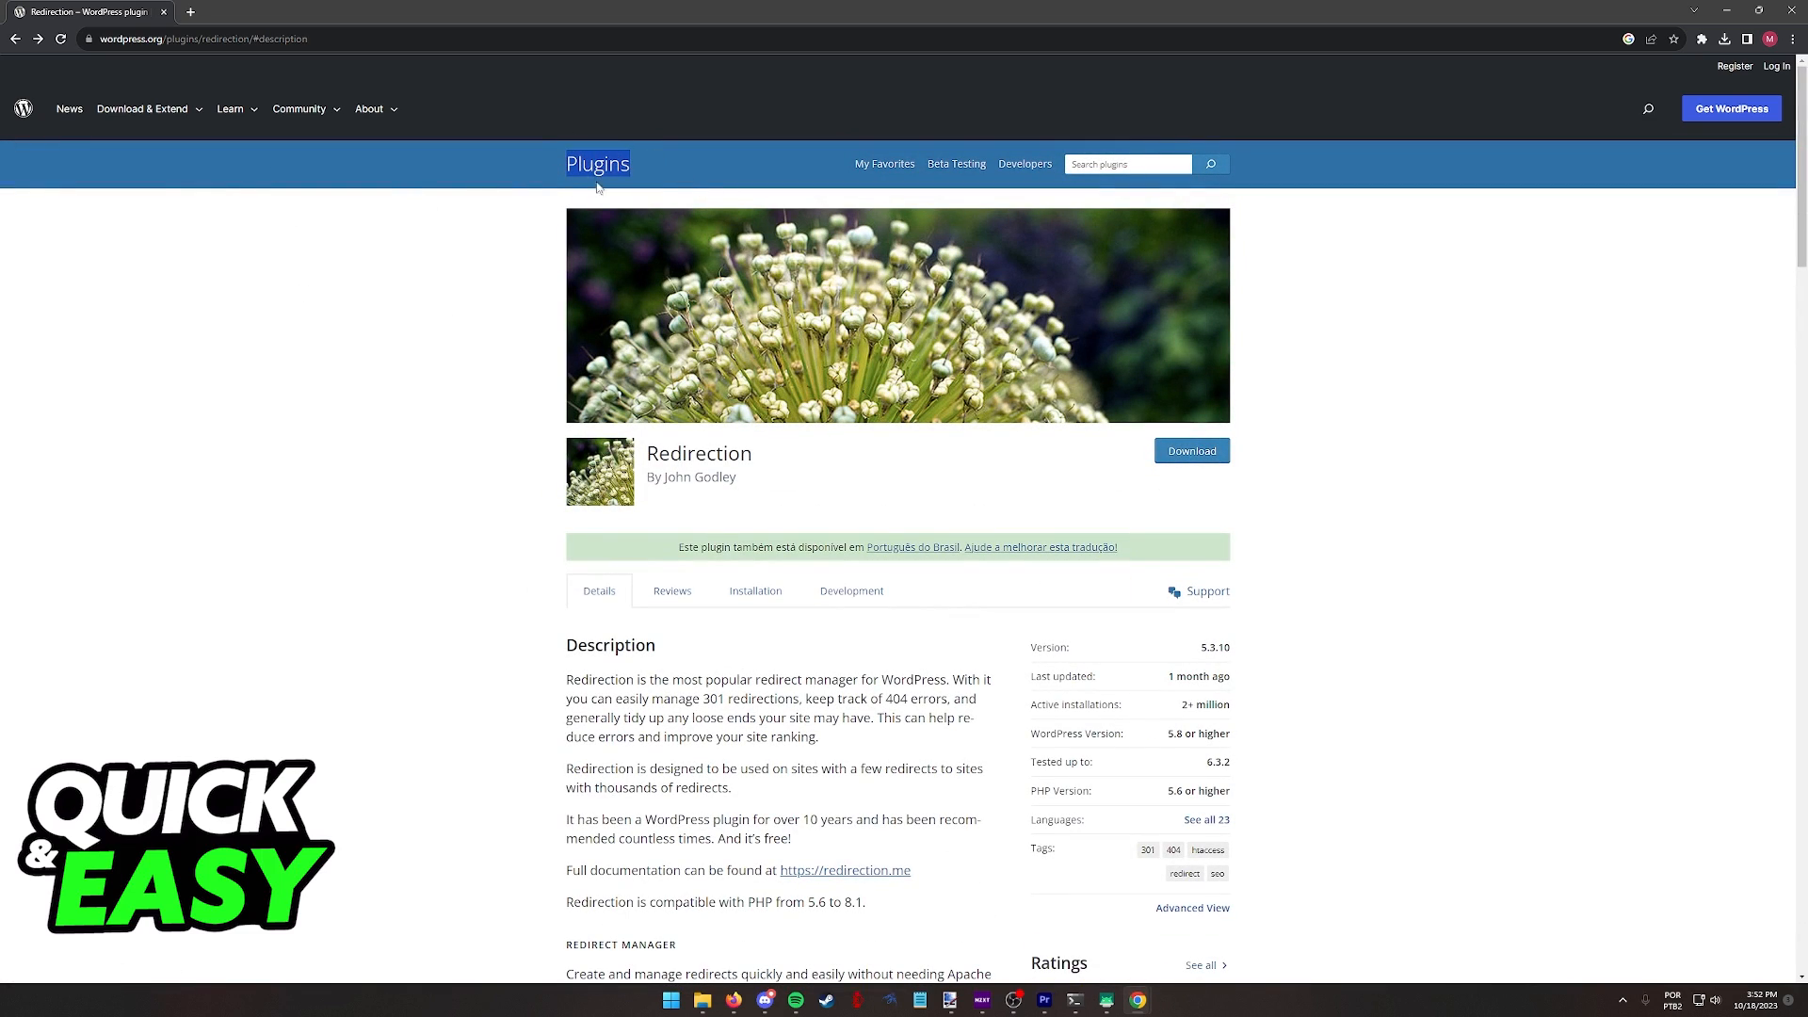
Scroll through the Redirection plugin's Description on WordPress.org
scroll(down, 3)
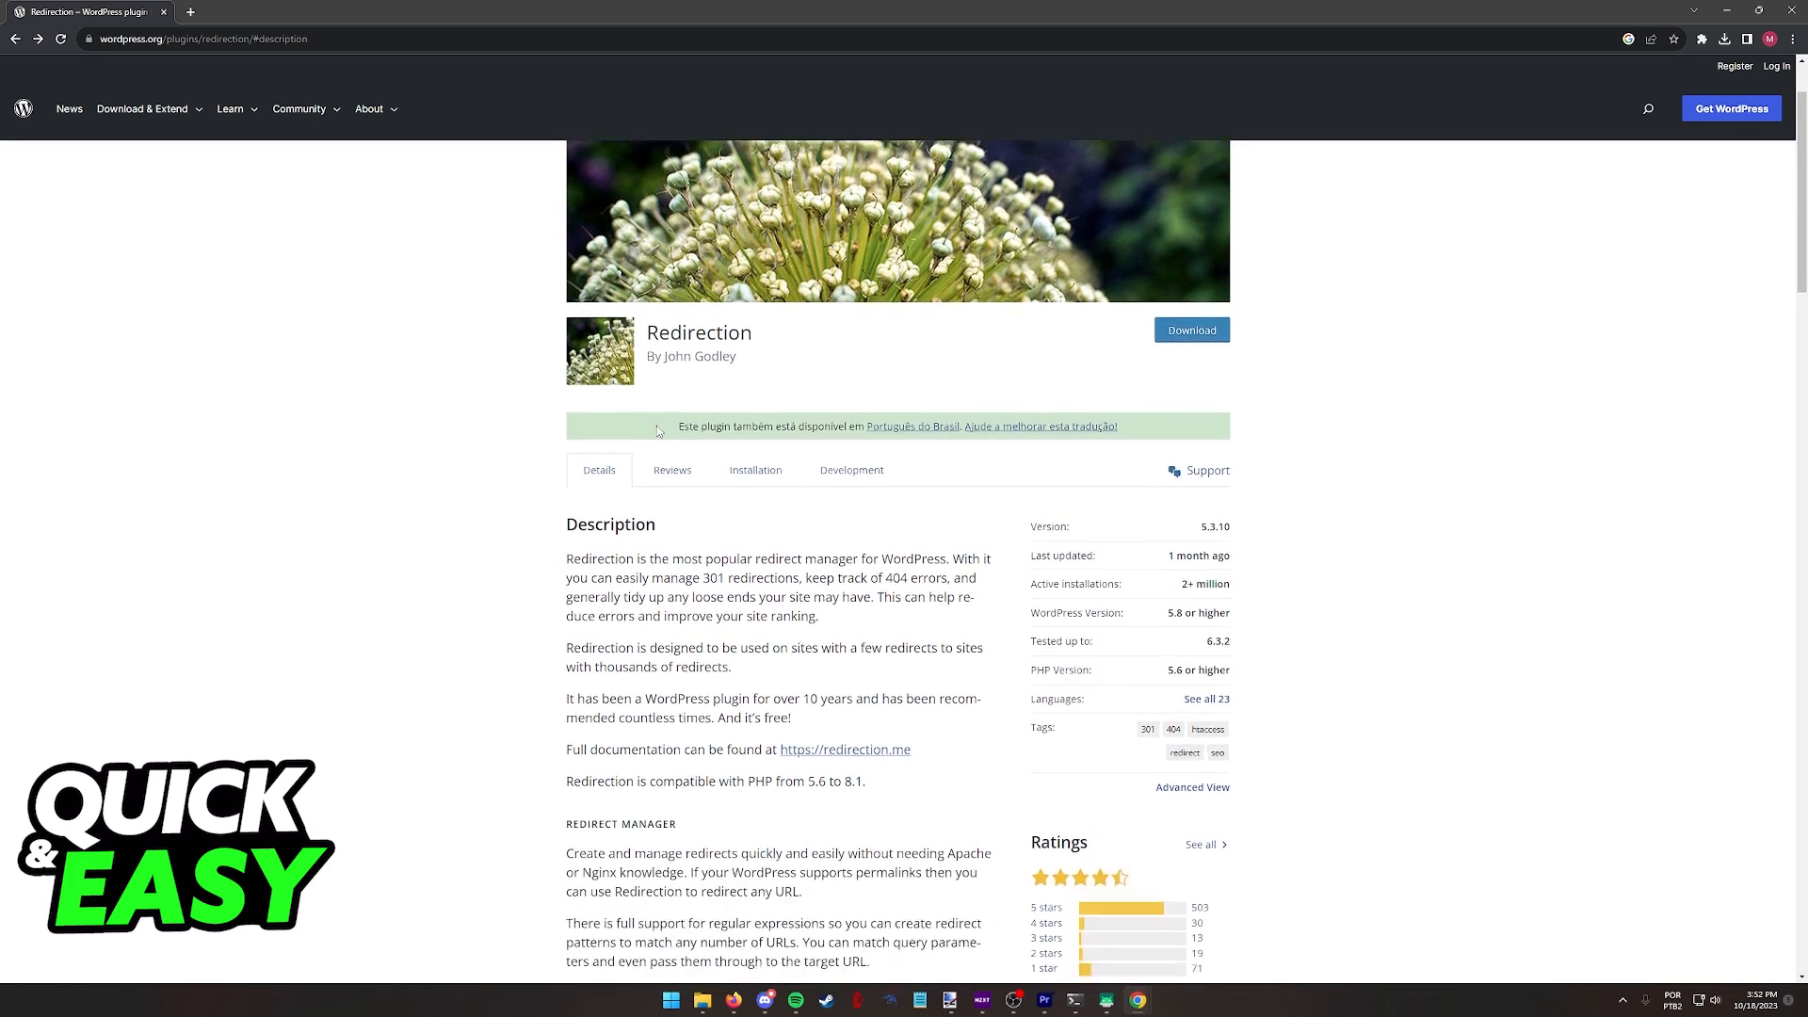
scroll(down, 3)
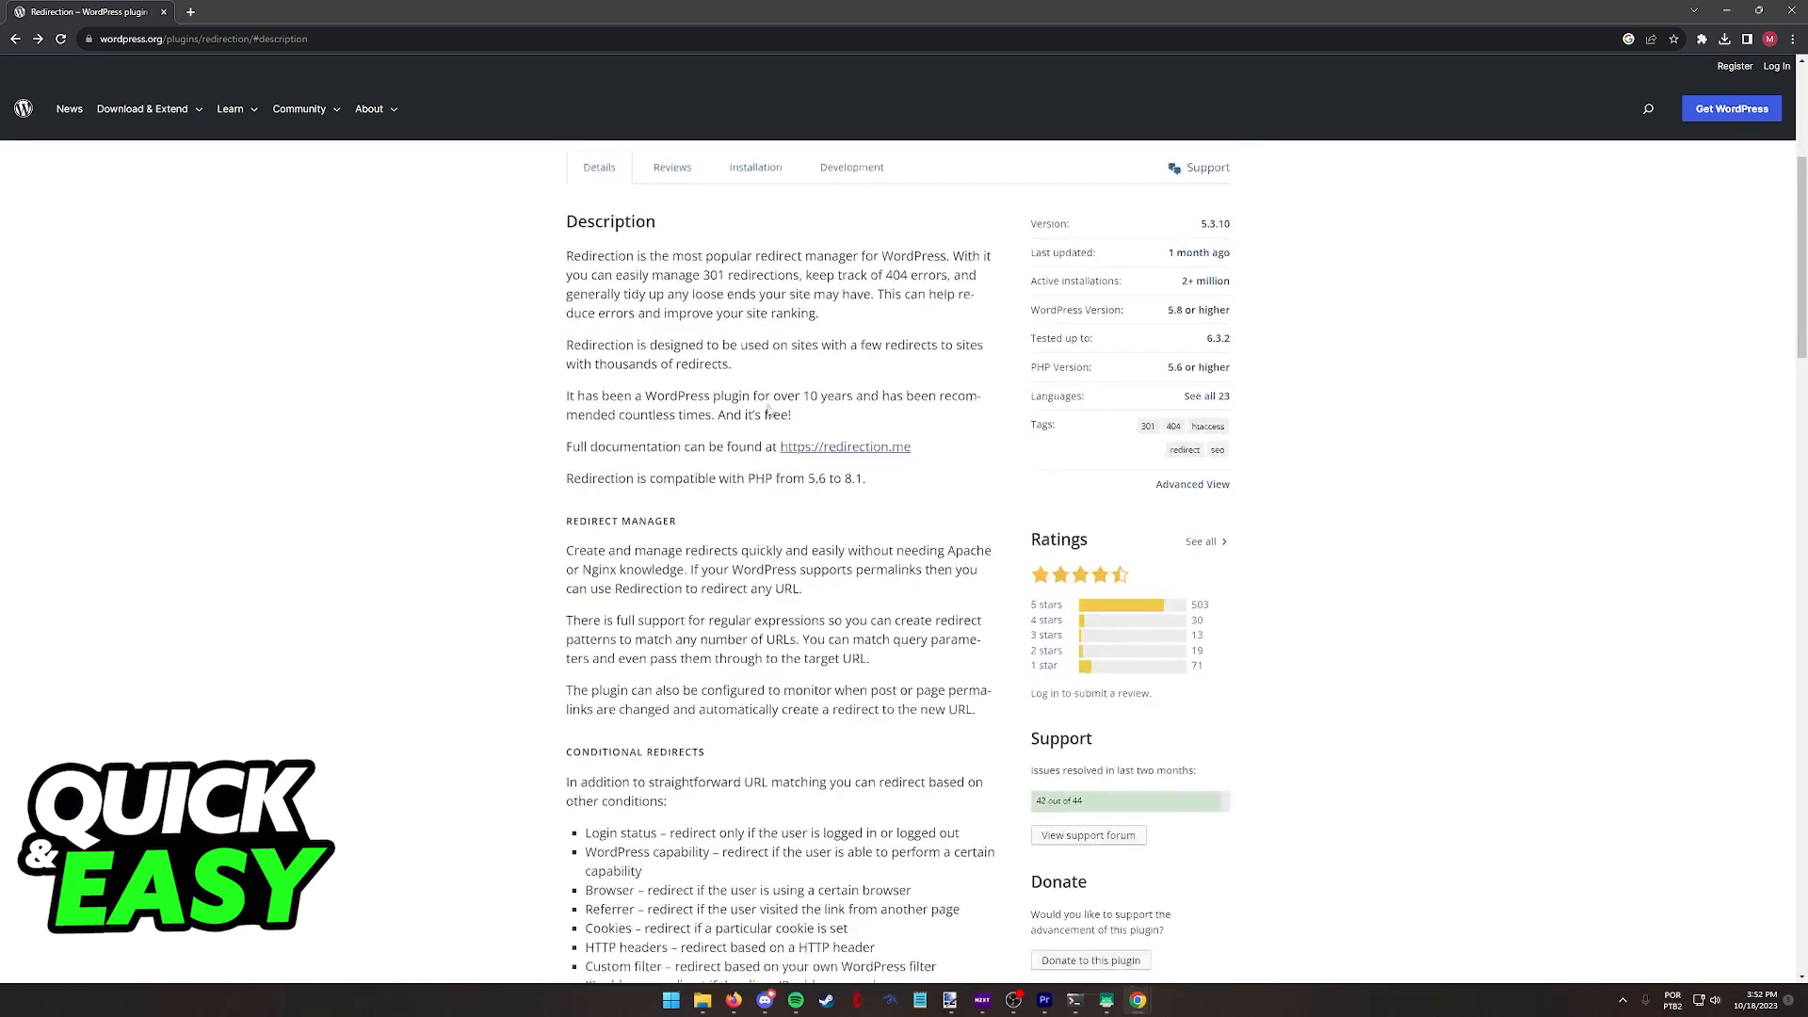
mouse_move(1243, 230)
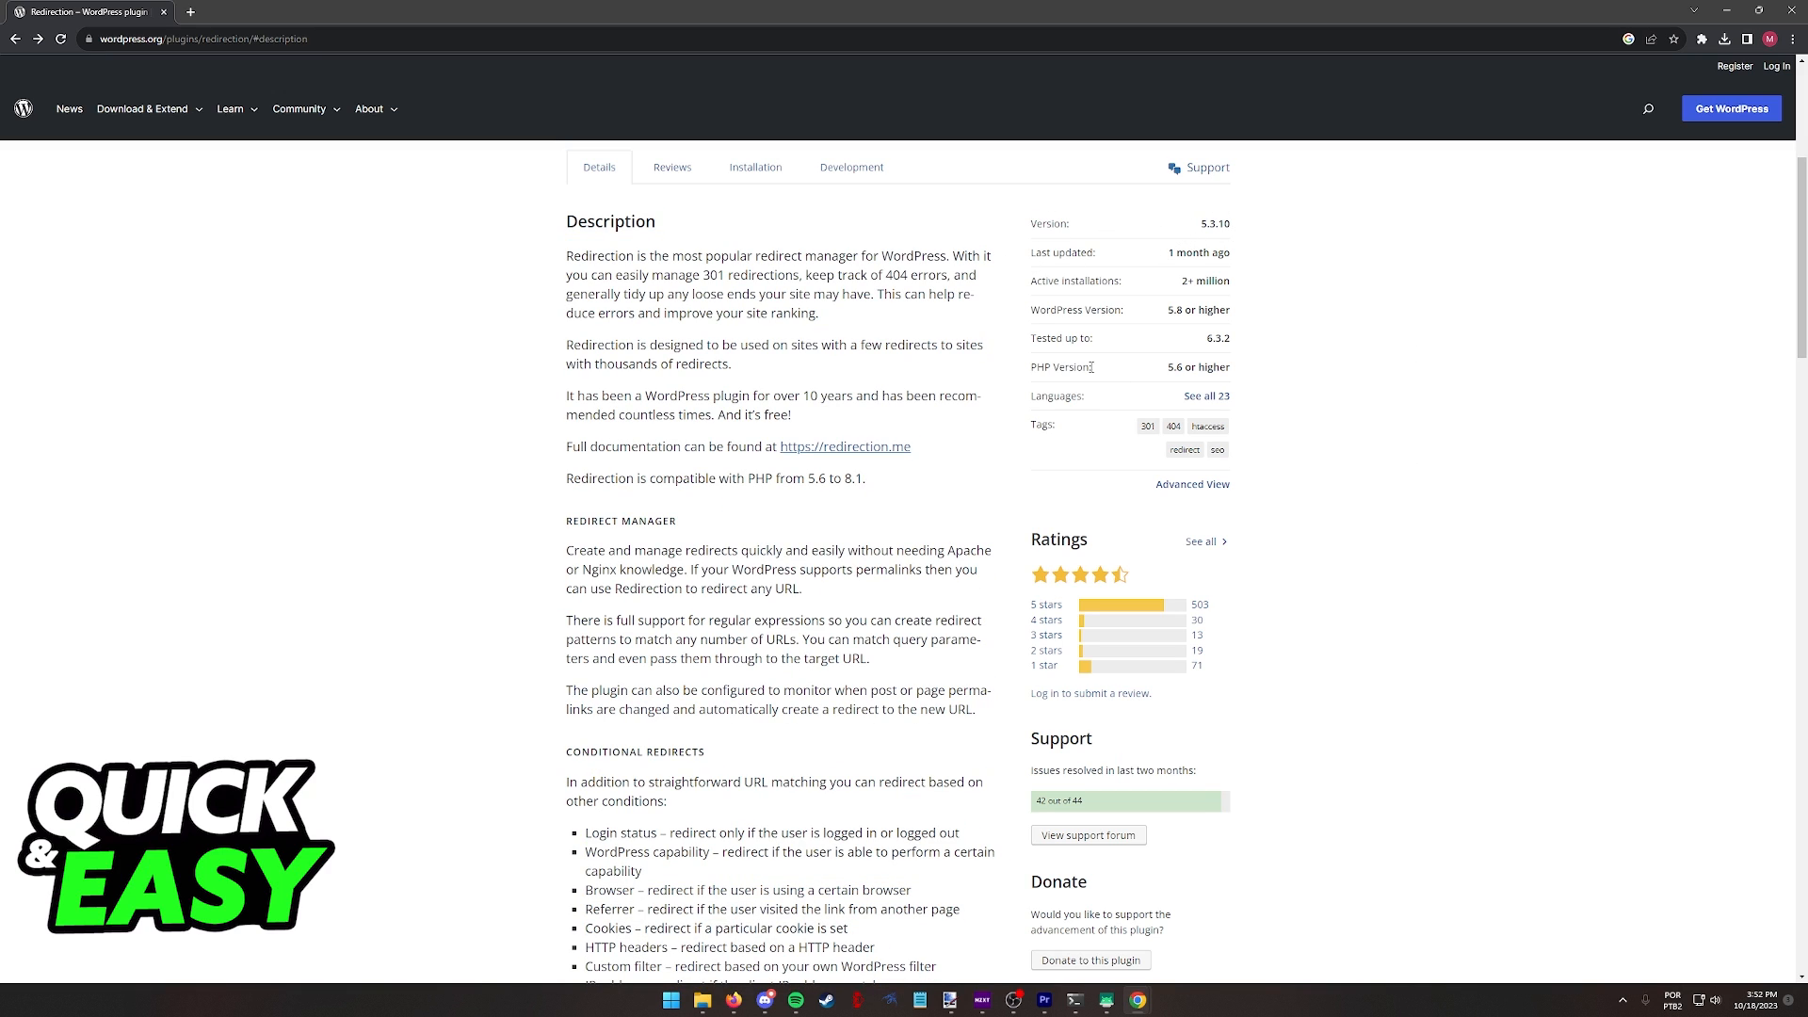
scroll(down, 3)
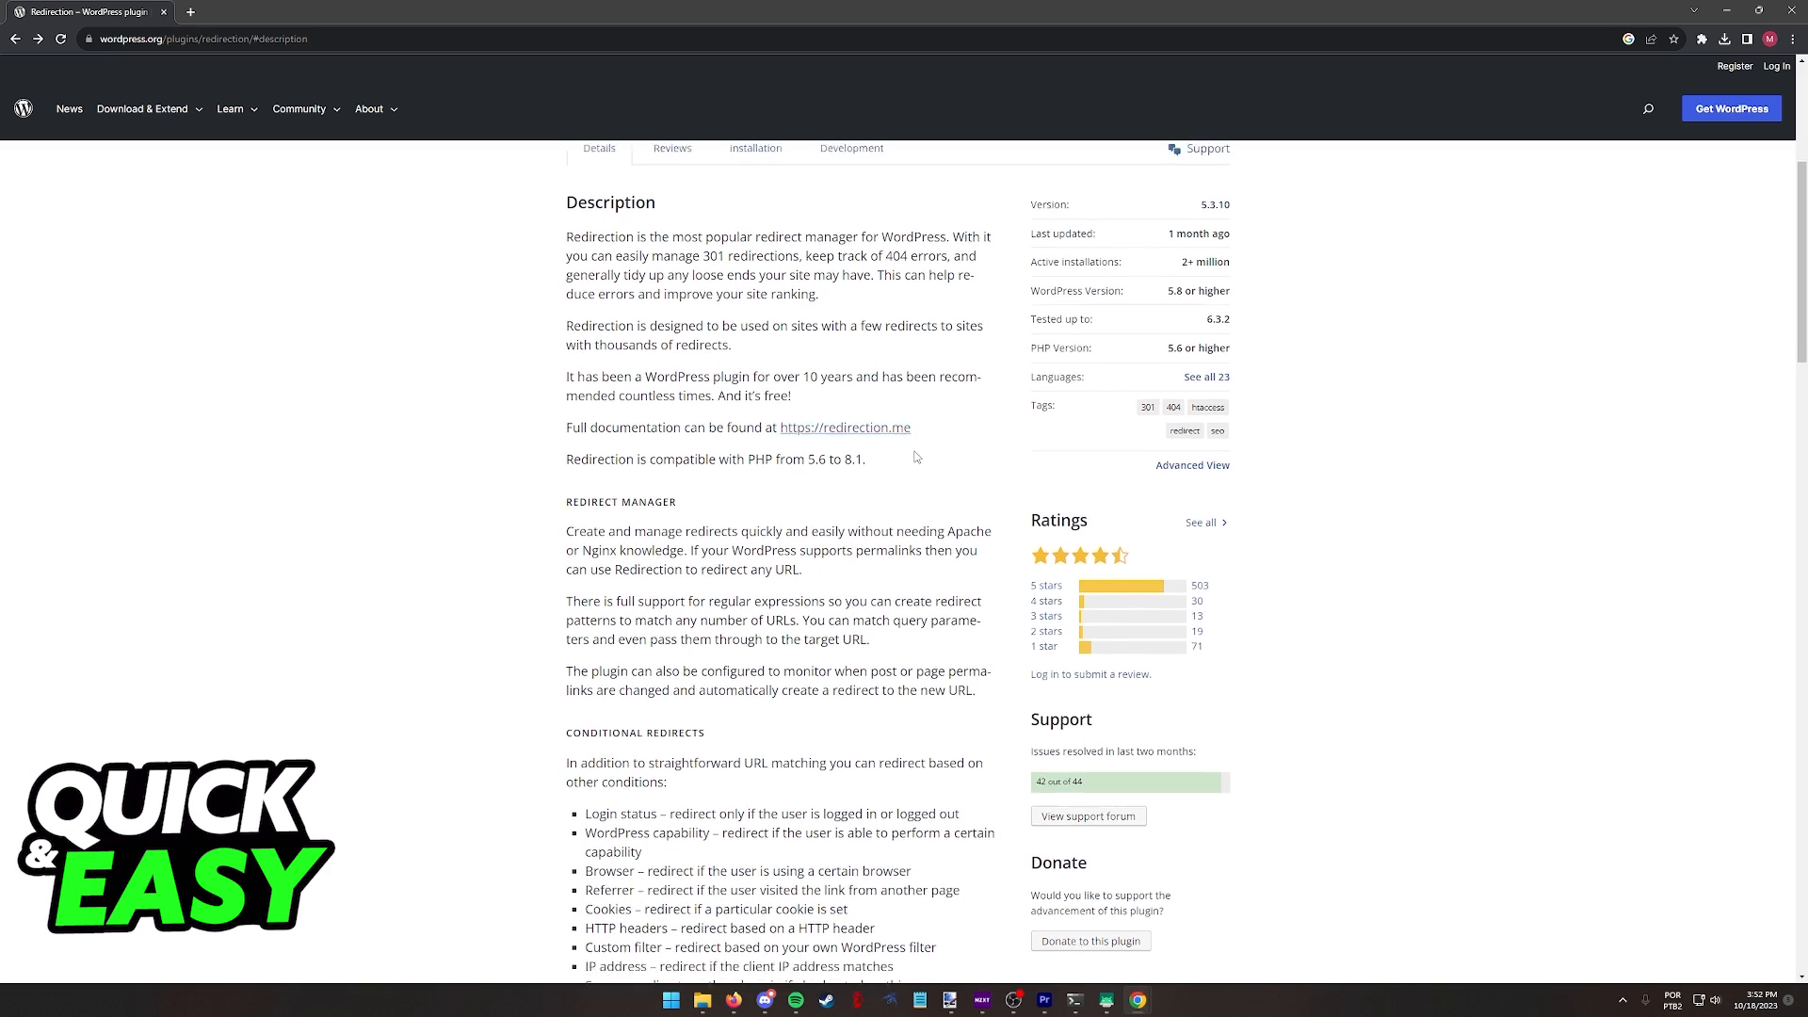
scroll(up, 3)
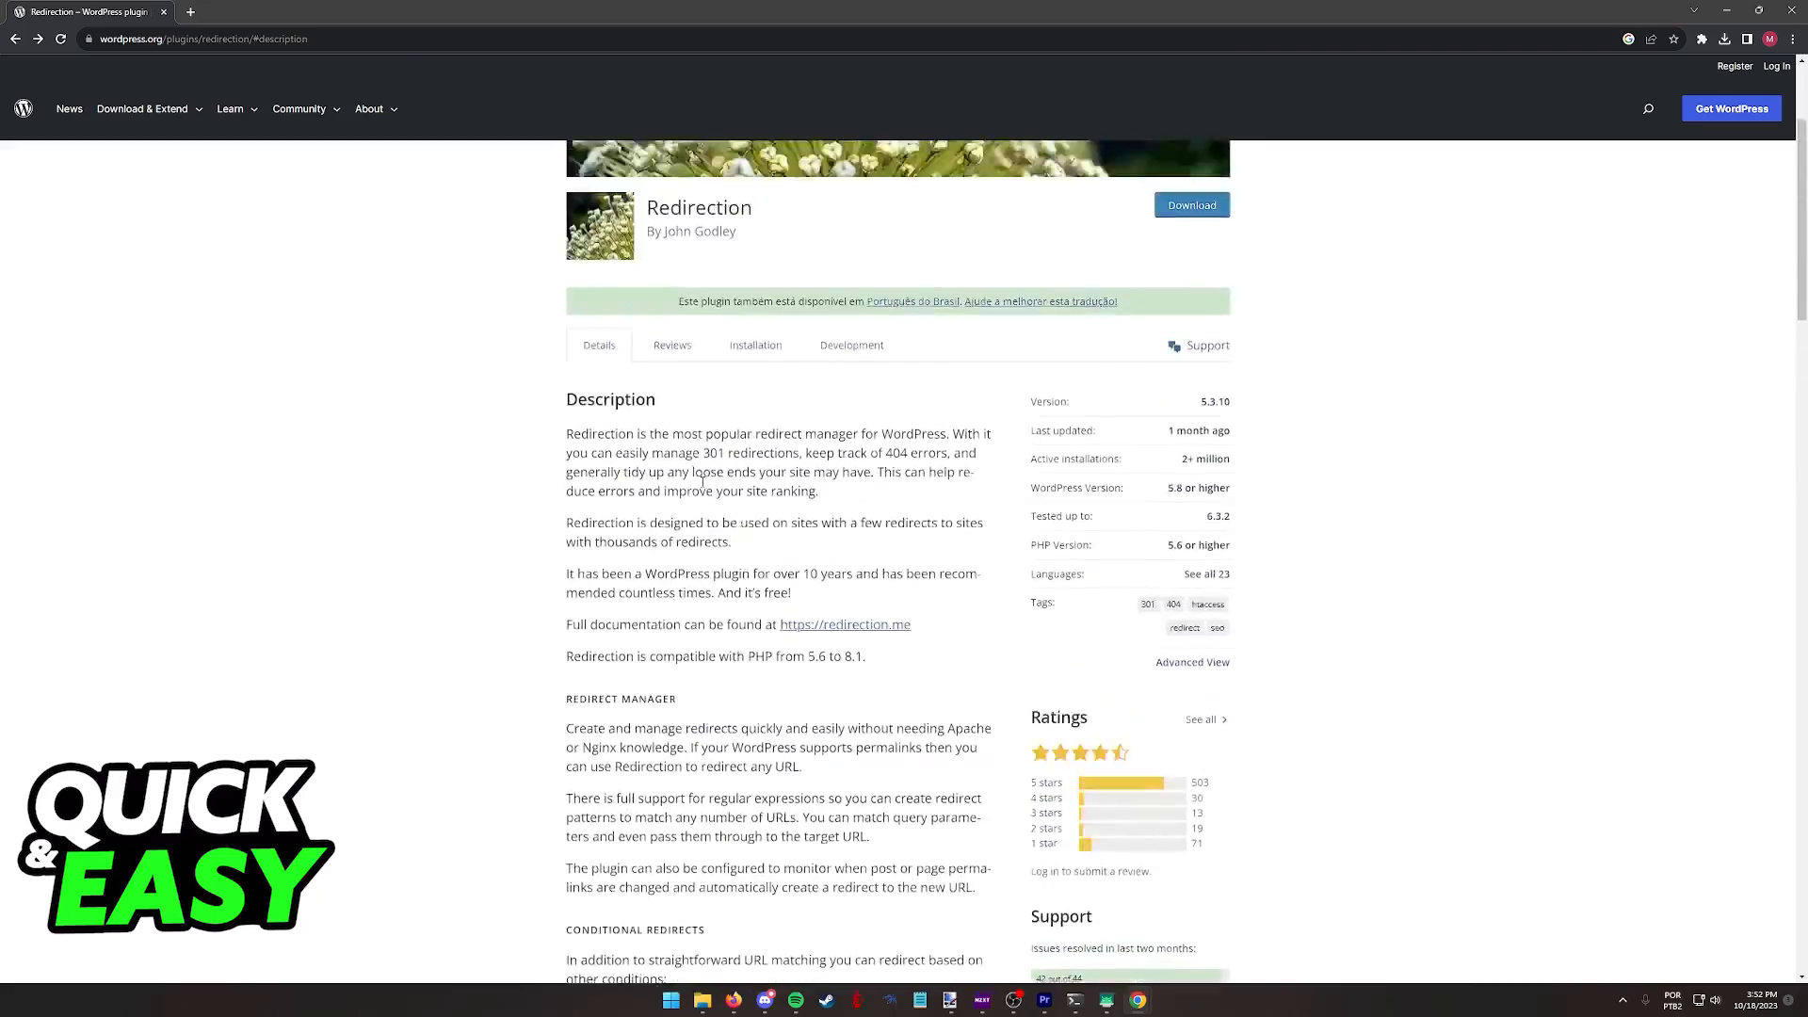
scroll(down, 3)
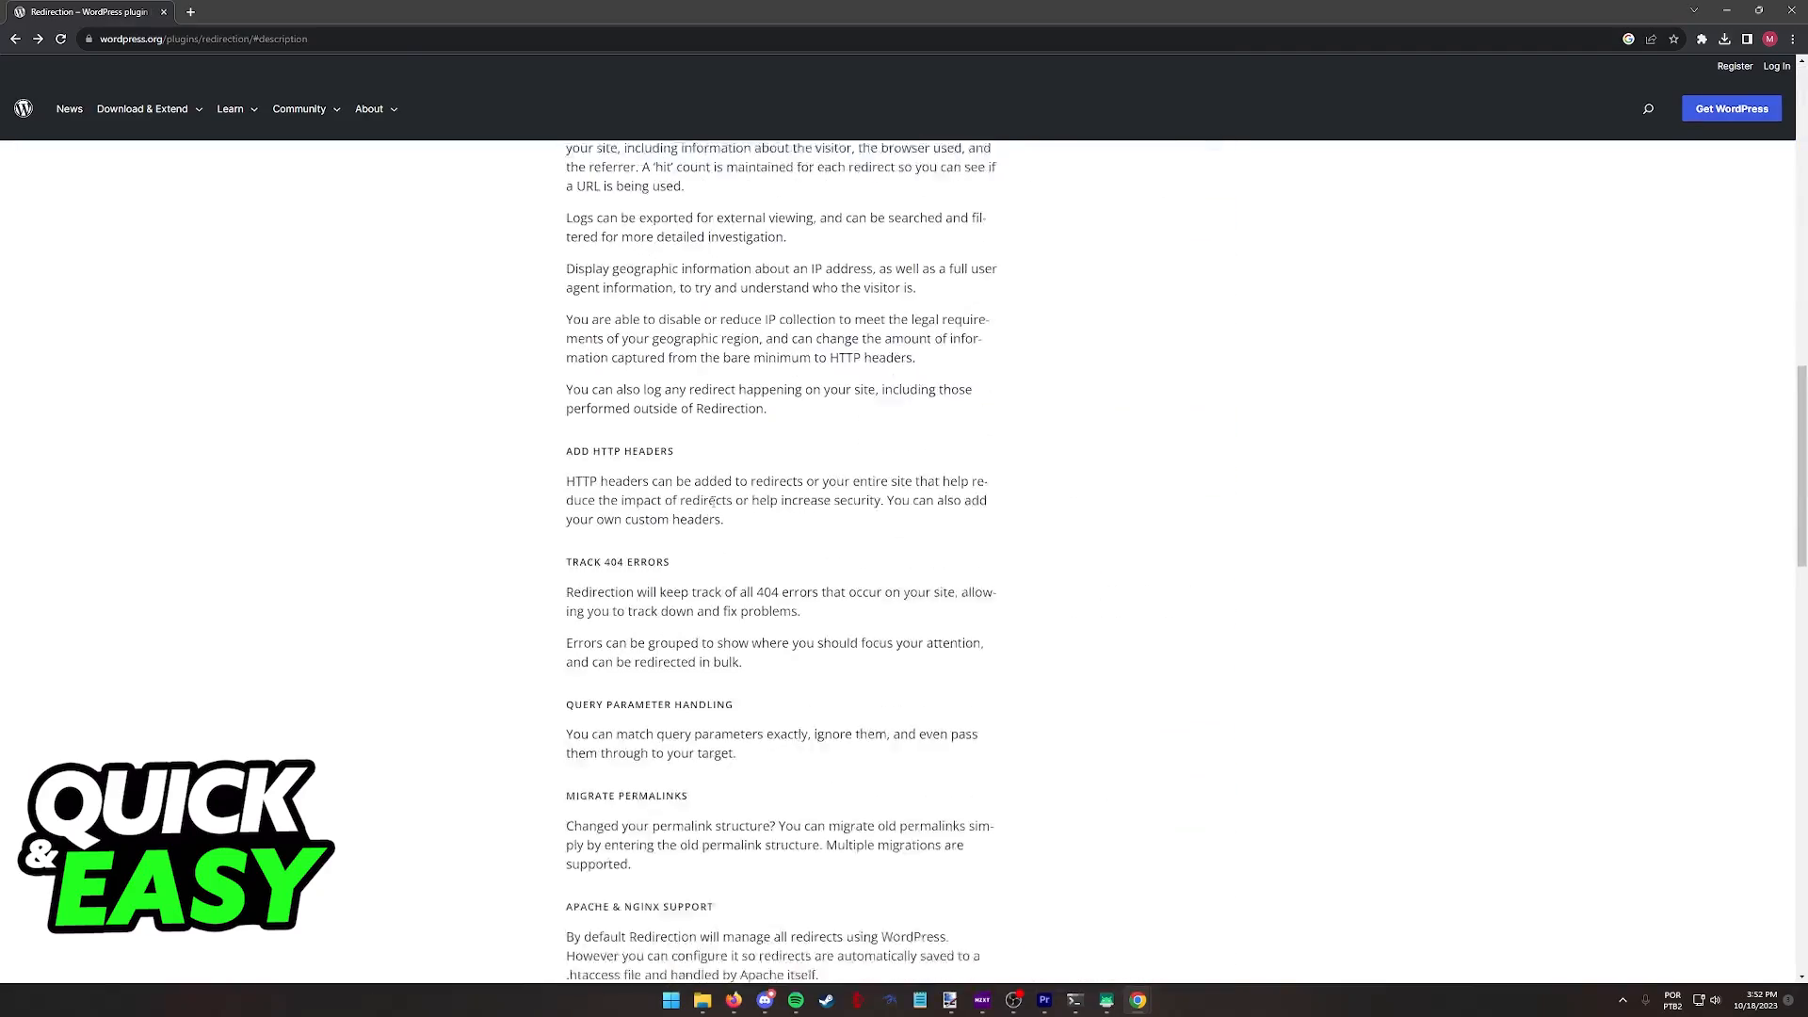
scroll(up, 3)
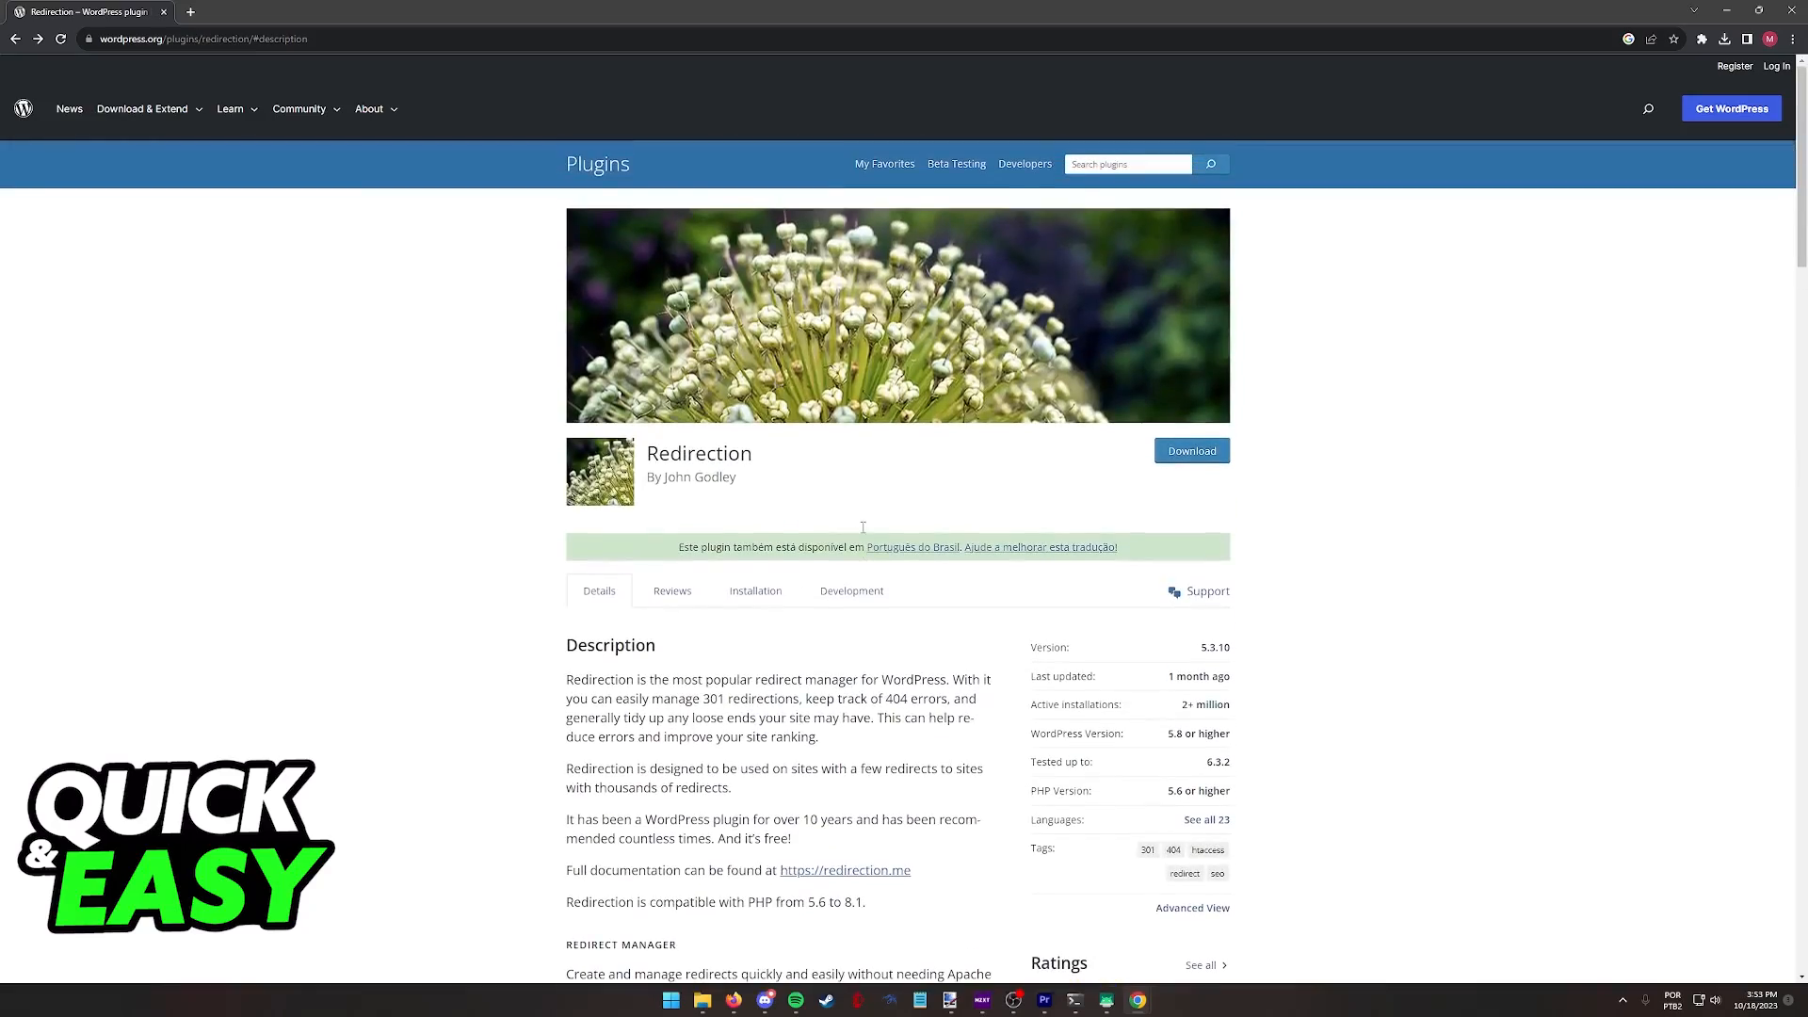
scroll(down, 3)
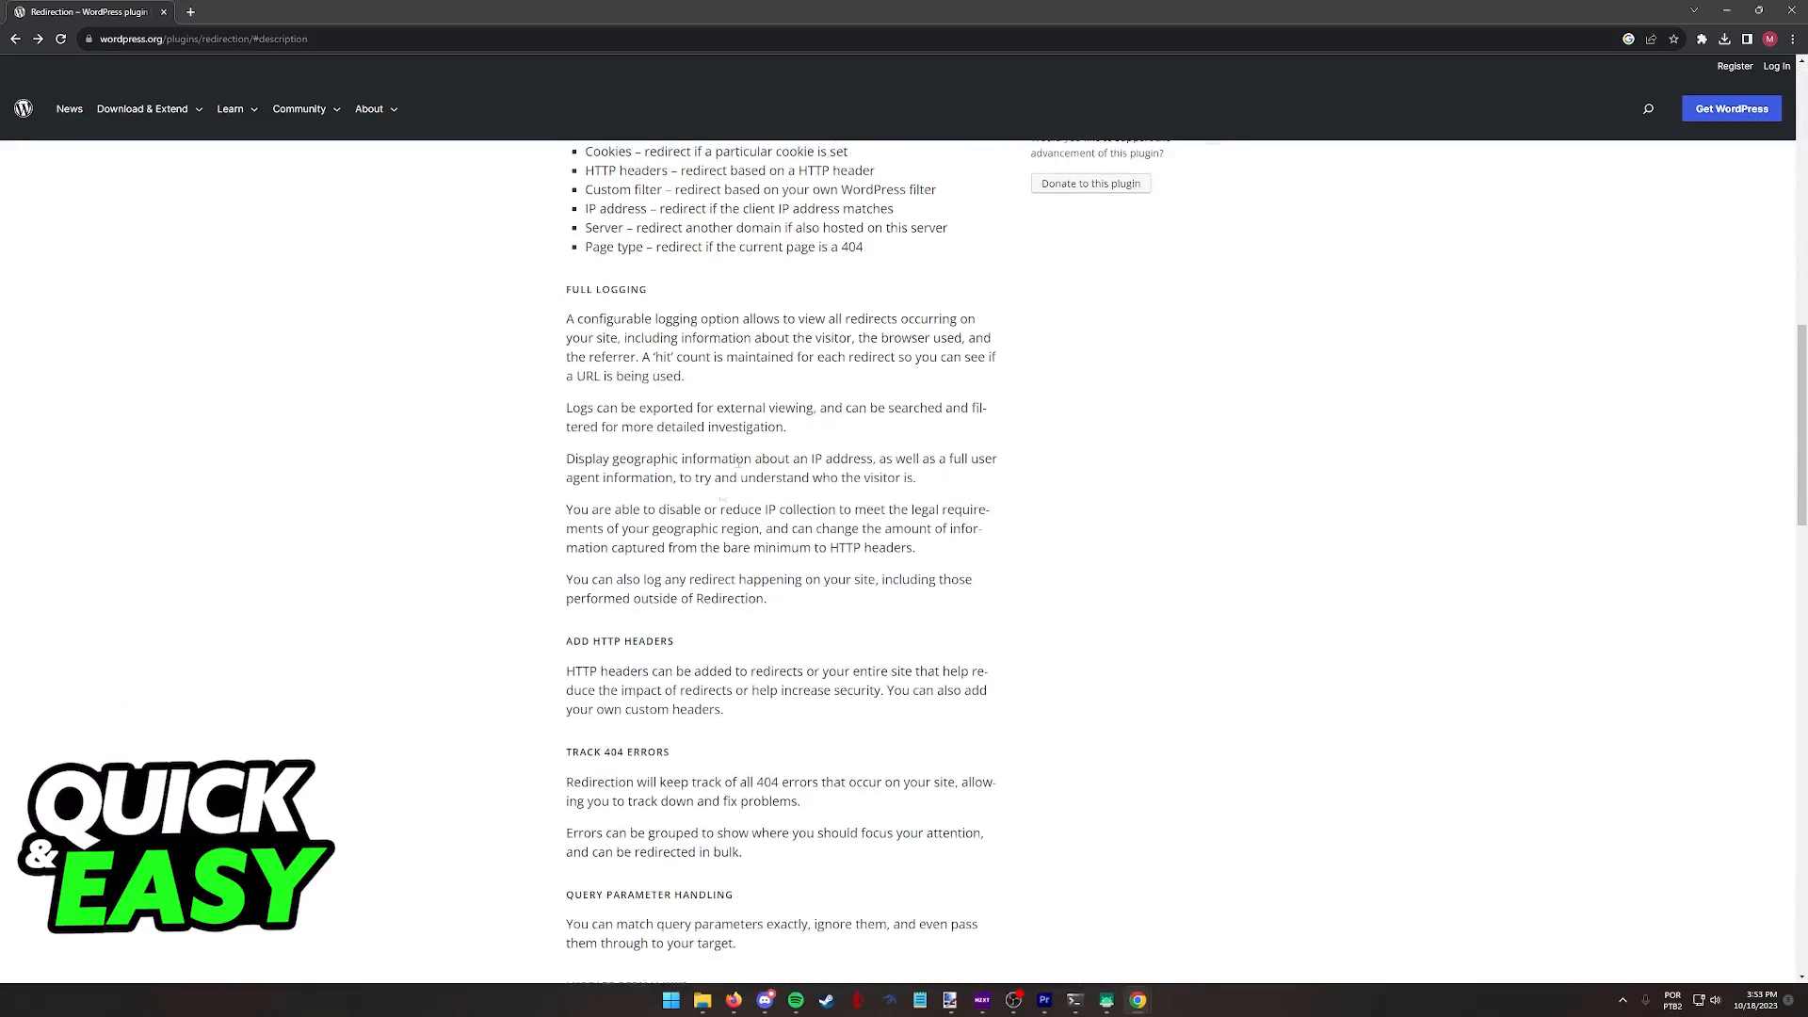
Return to the top and view the plugin's Installation instructions
scroll(up, 3)
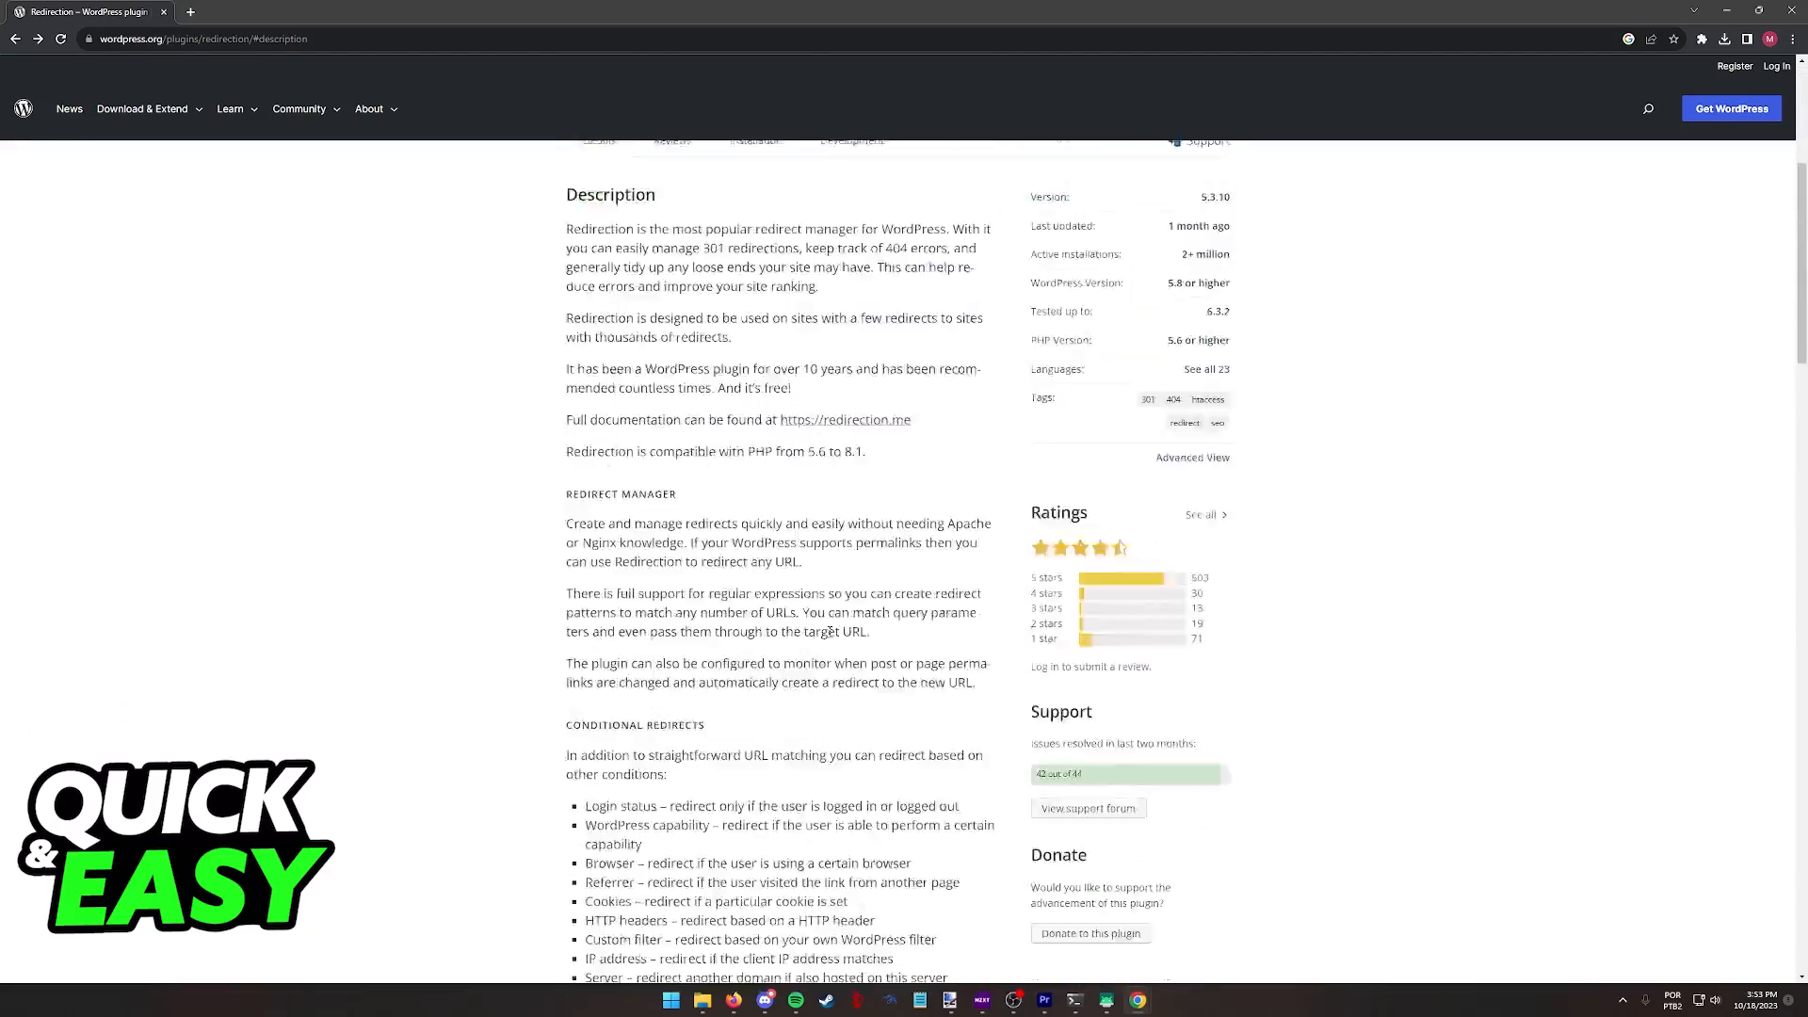
click(755, 378)
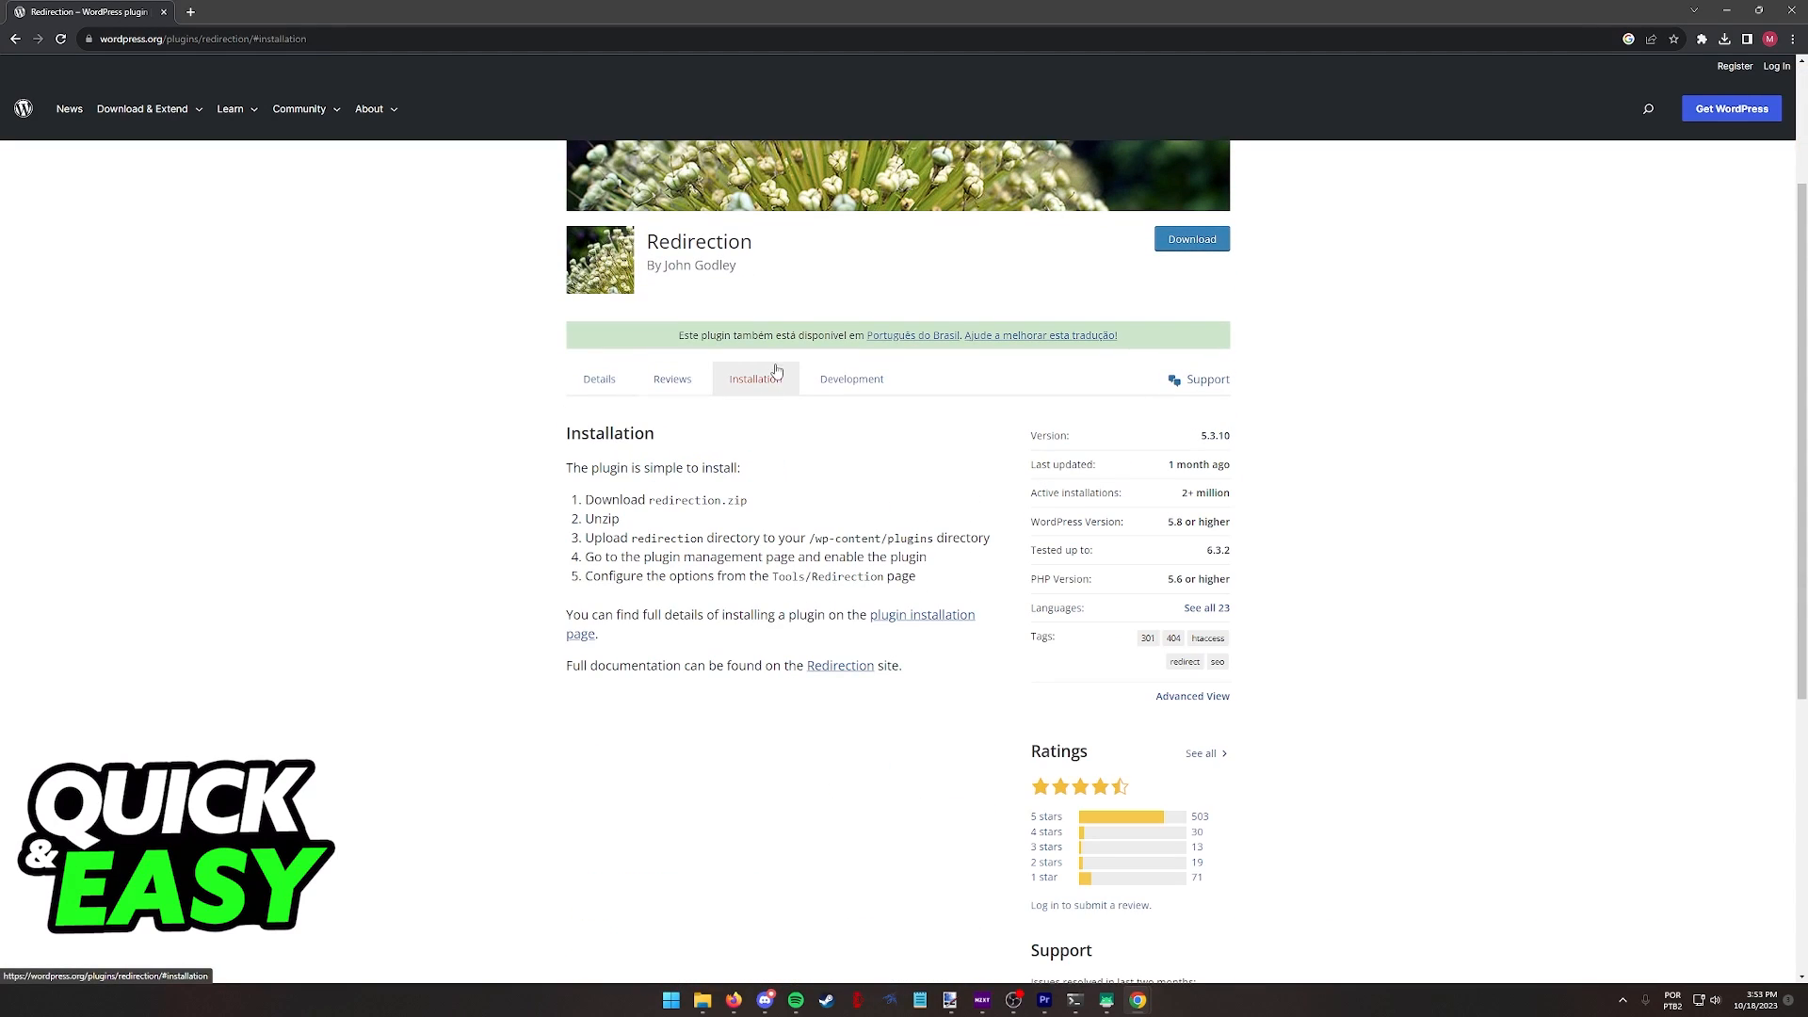
click(599, 379)
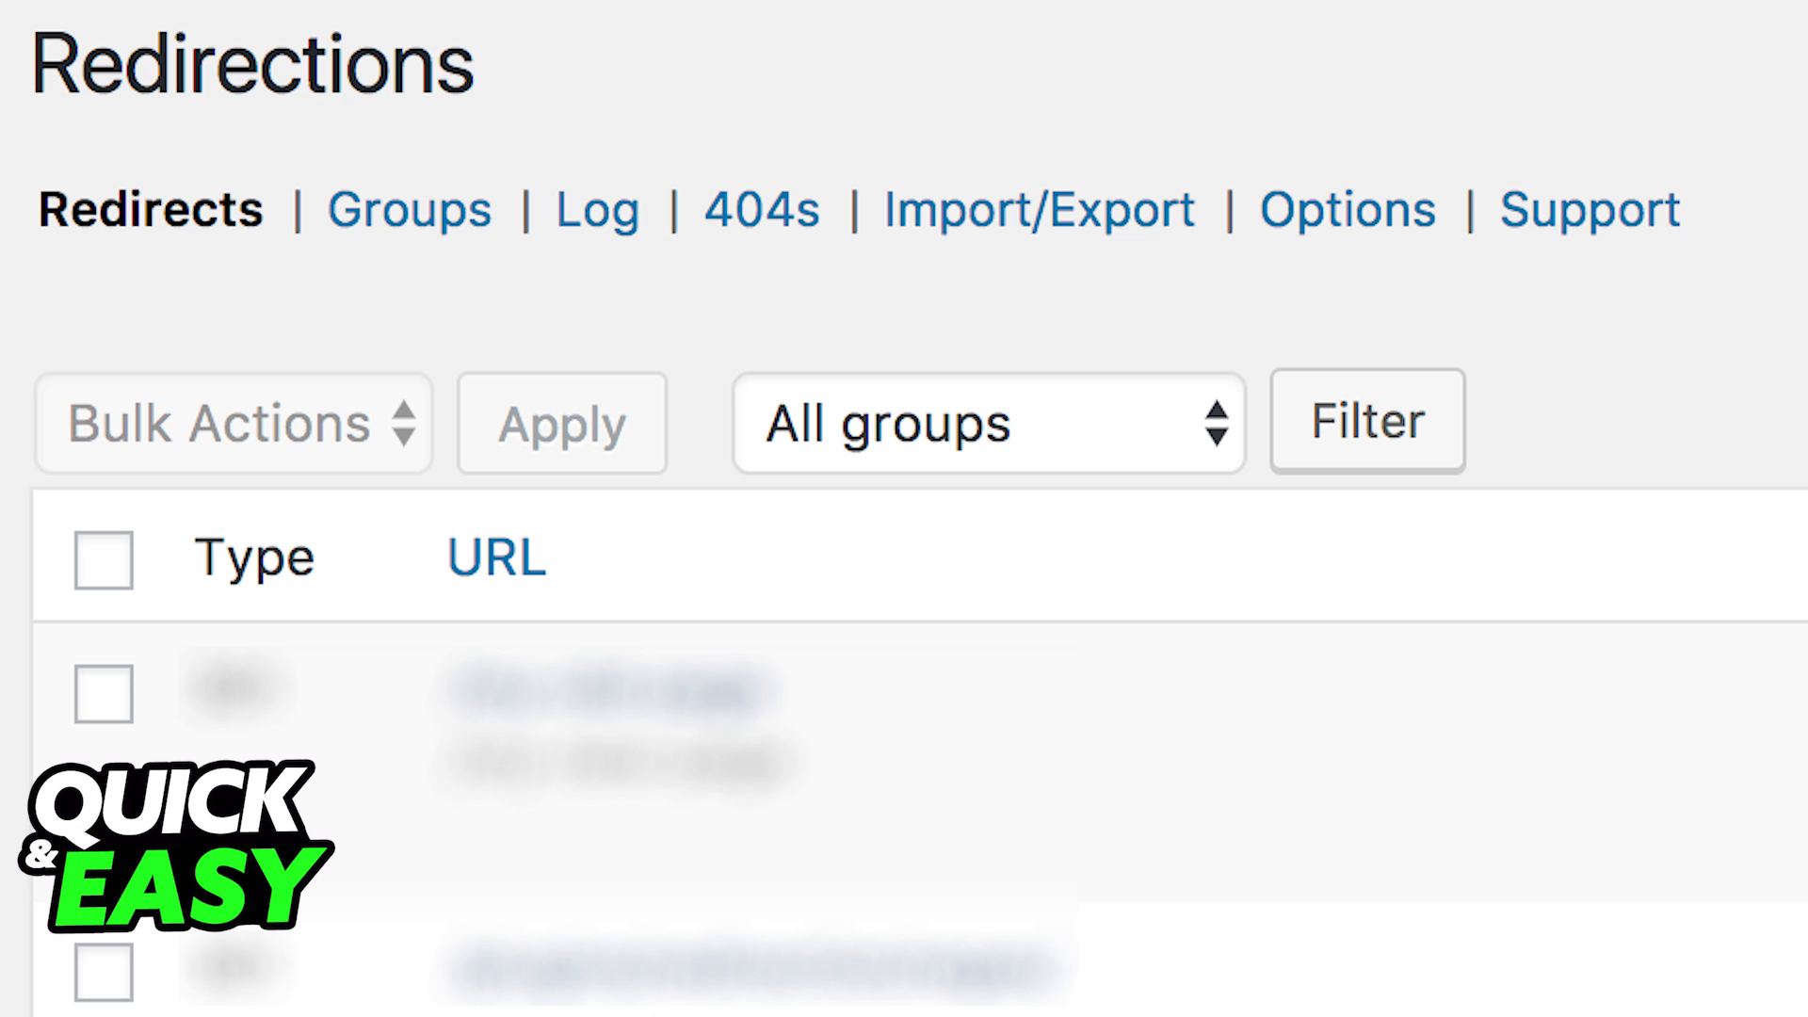
Open the Redirection Options page with log retention and URL monitoring settings
click(1346, 209)
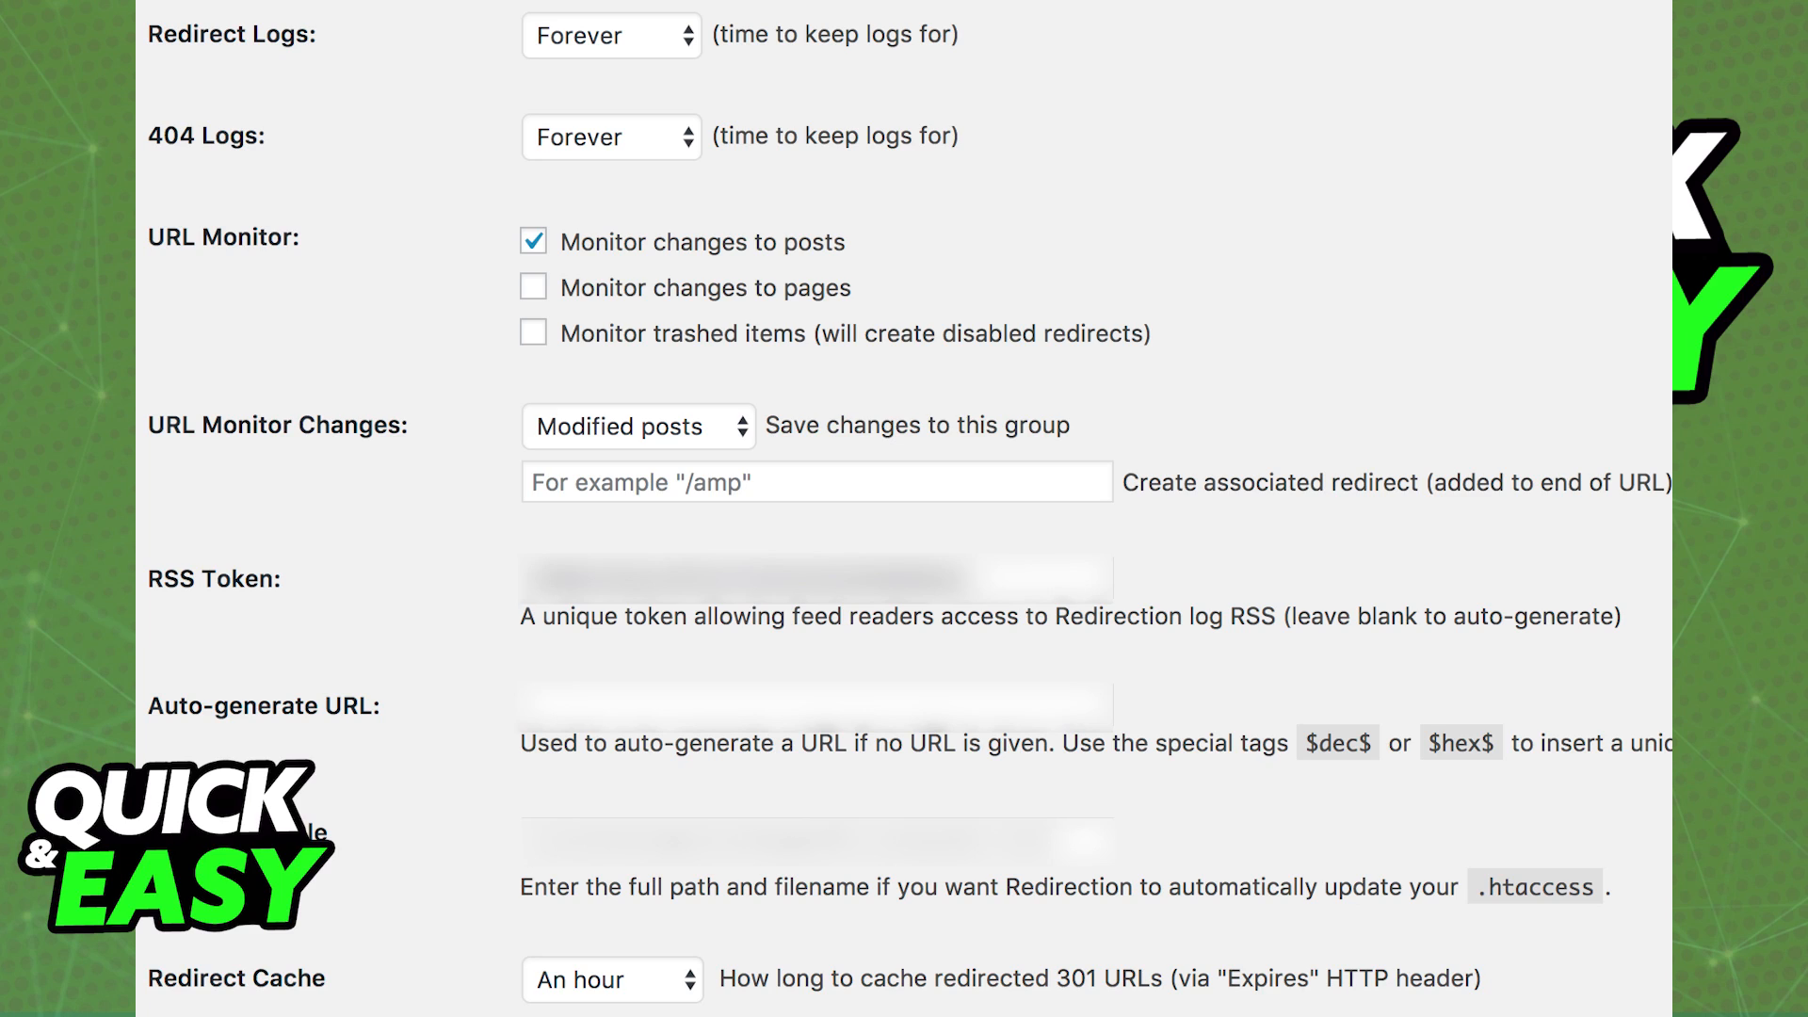